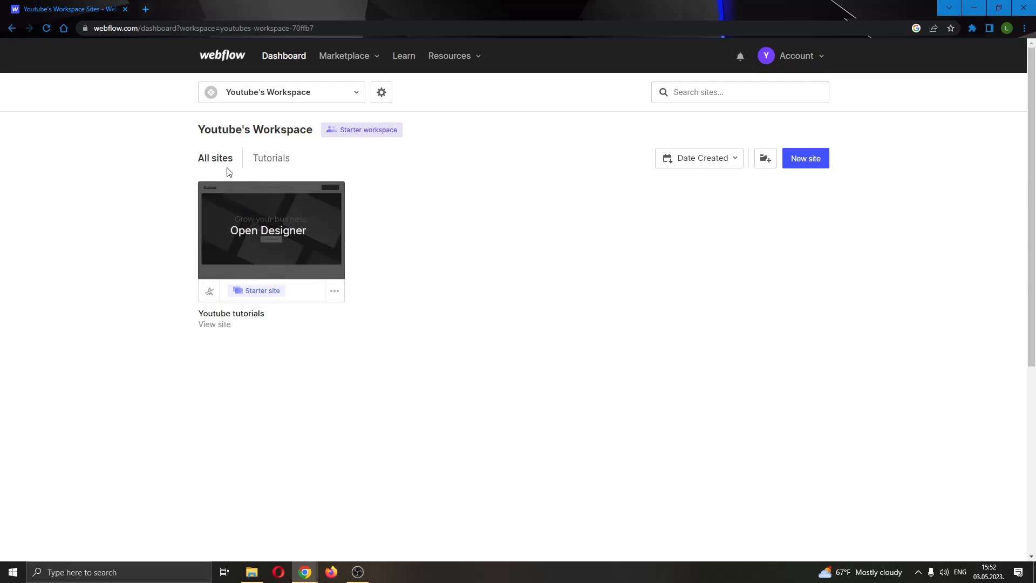
mouse_move(332, 291)
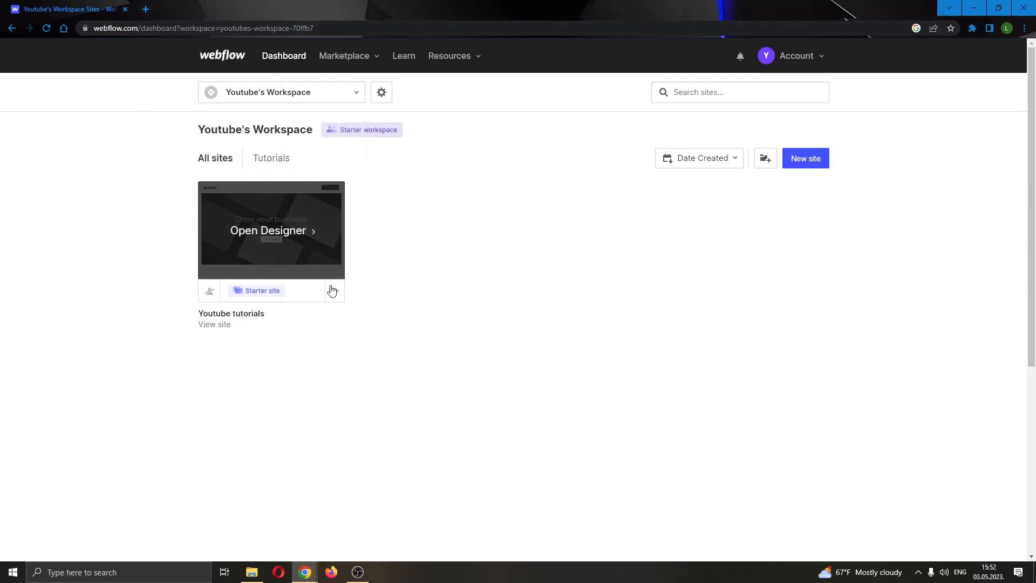
mouse_move(461, 358)
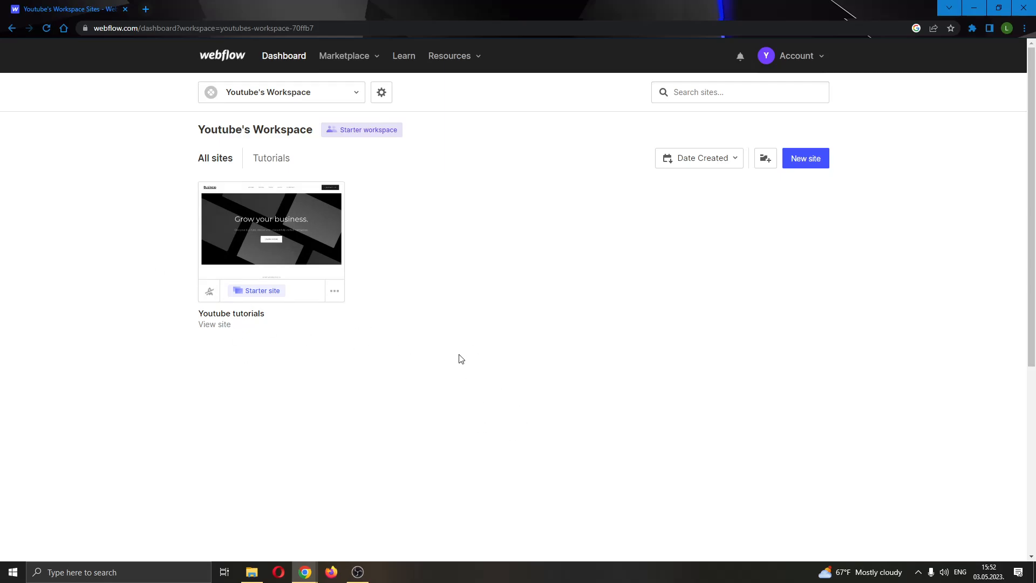
mouse_move(524, 386)
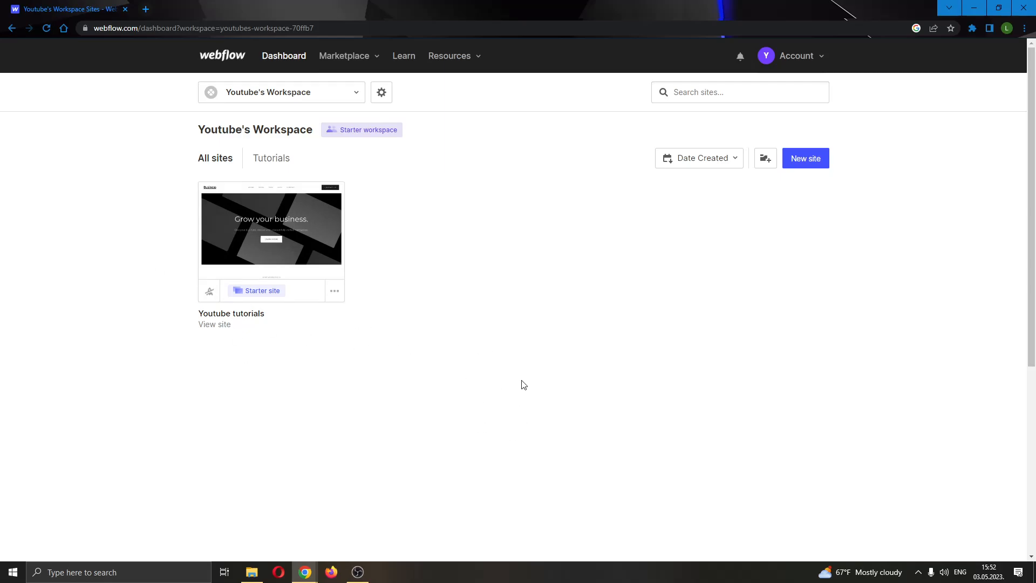
mouse_move(599, 368)
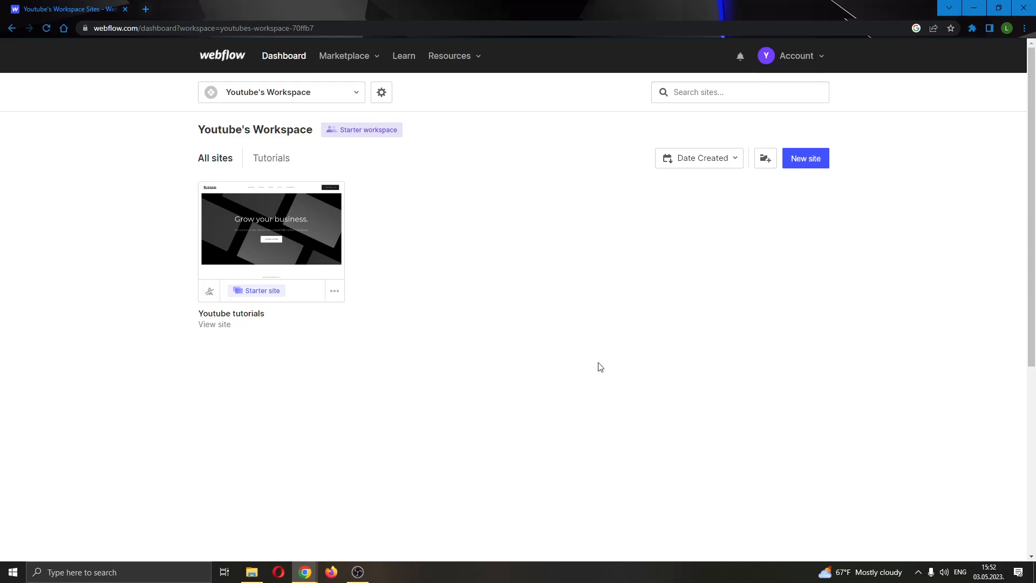
mouse_move(149, 406)
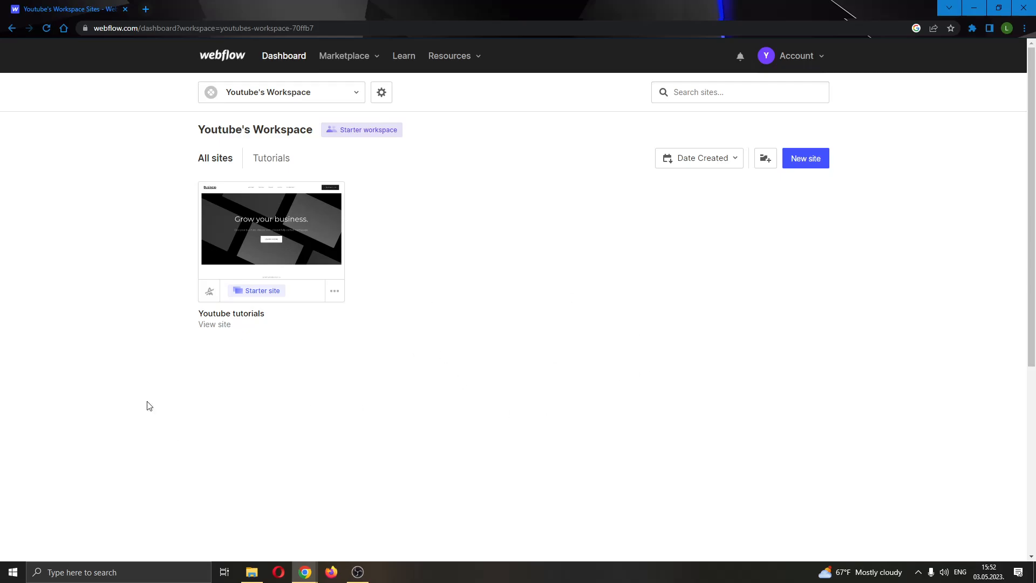
mouse_move(720, 368)
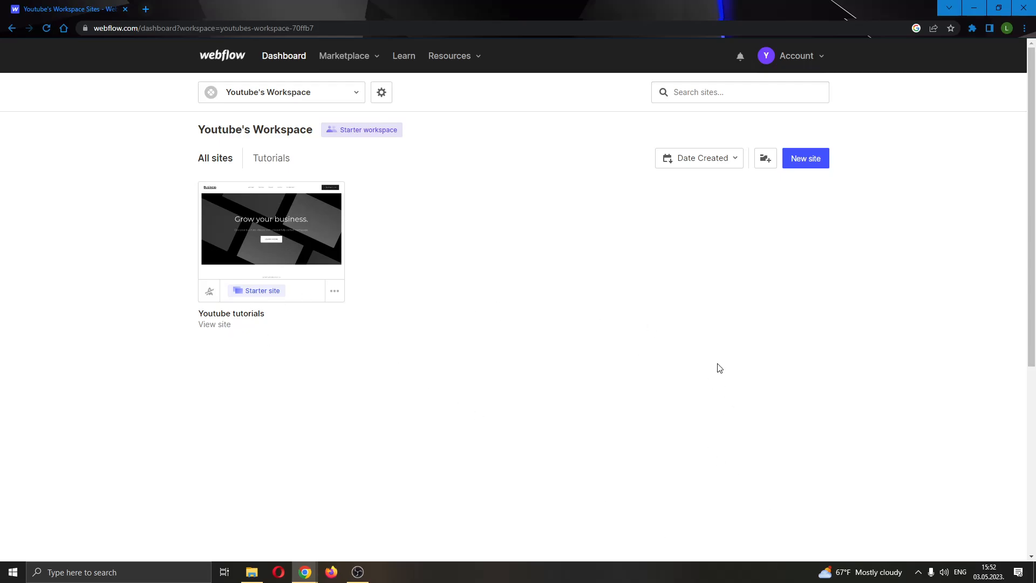
mouse_move(96, 93)
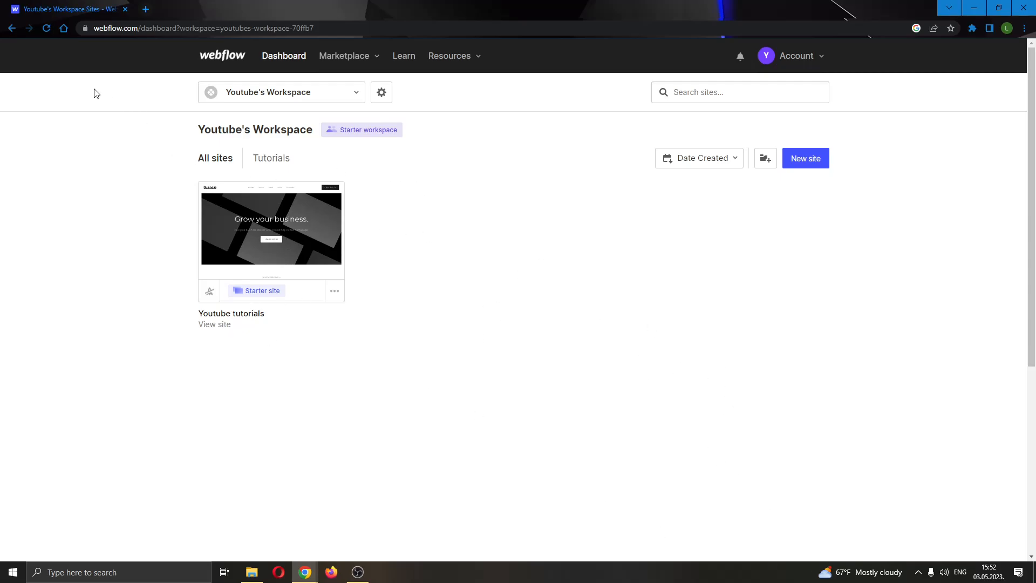
mouse_move(364, 82)
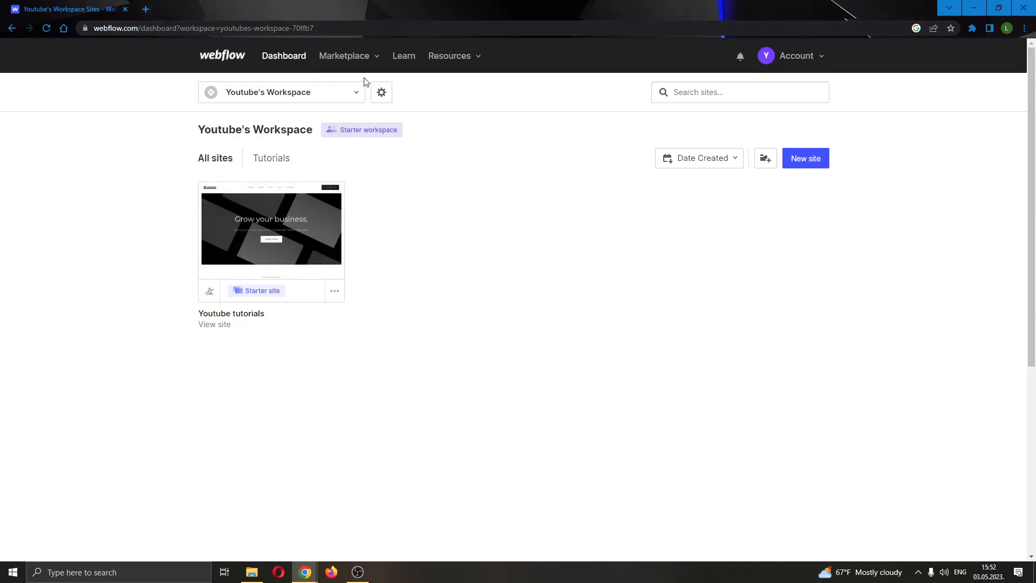
mouse_move(443, 207)
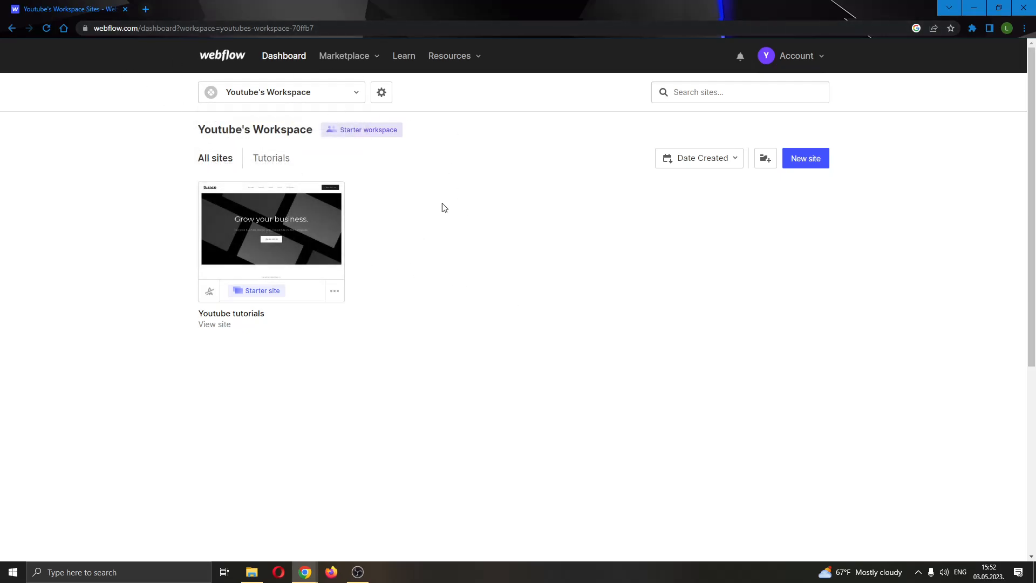
mouse_move(175, 40)
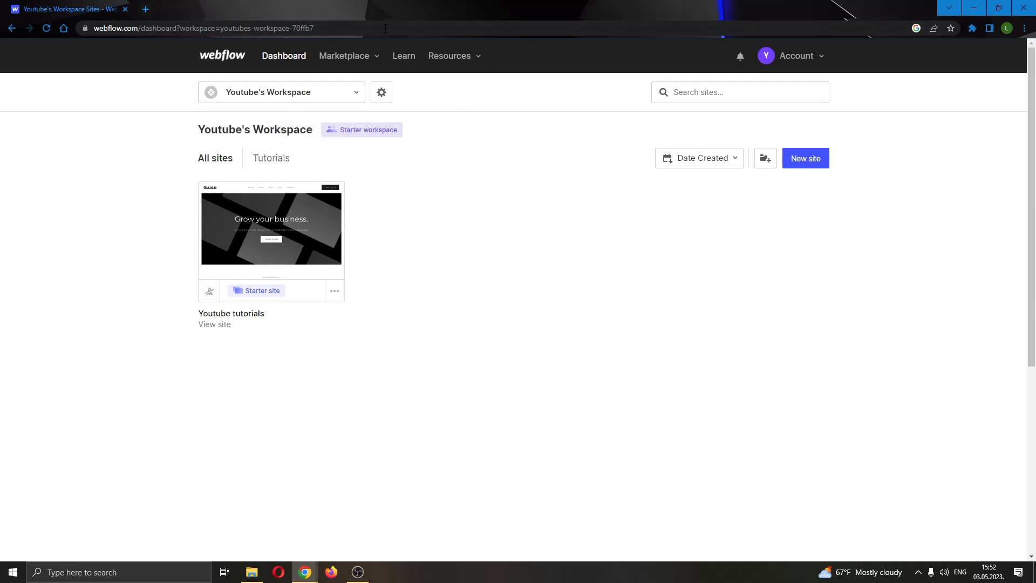
mouse_move(146, 52)
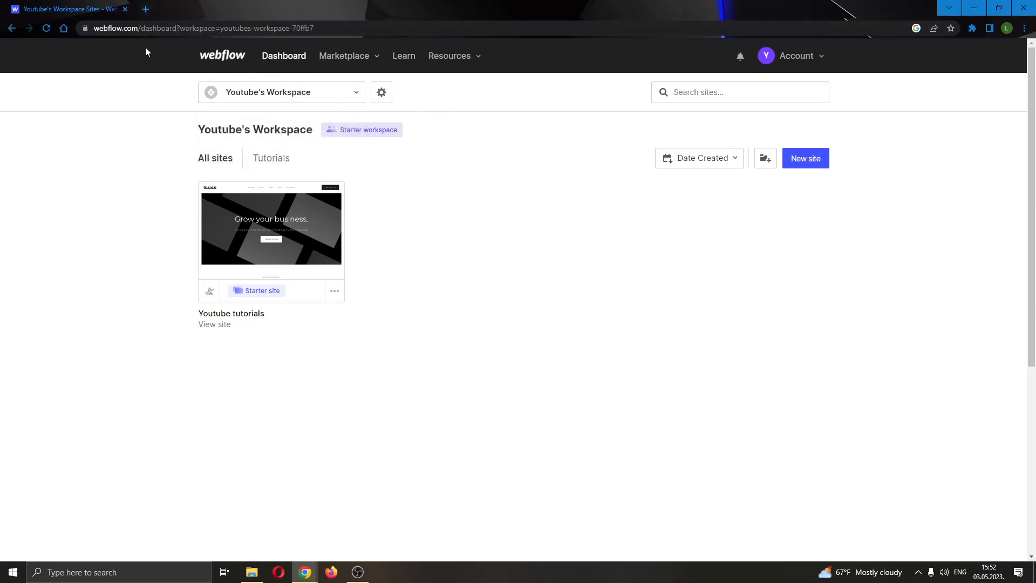
mouse_move(313, 277)
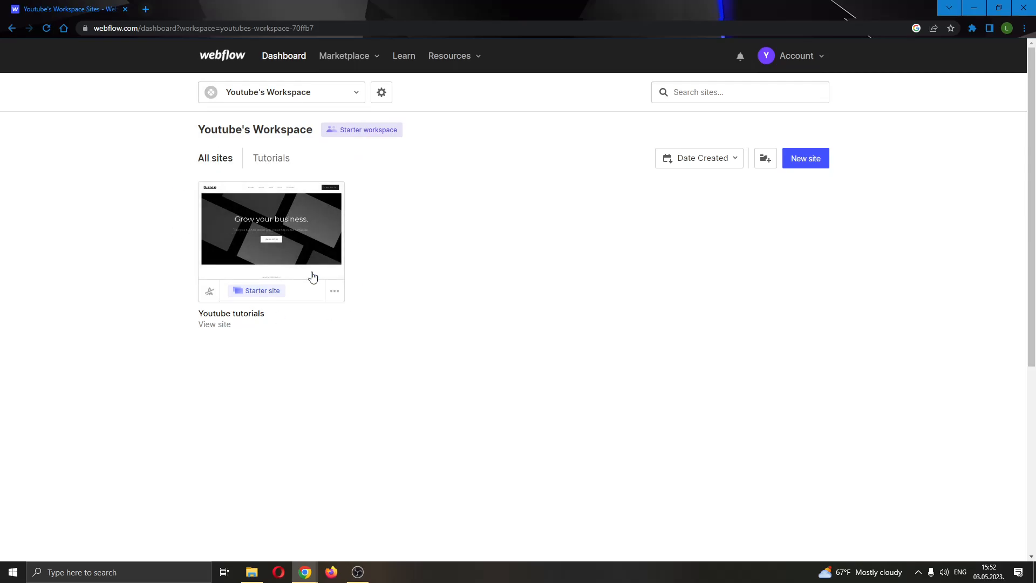
mouse_move(343, 296)
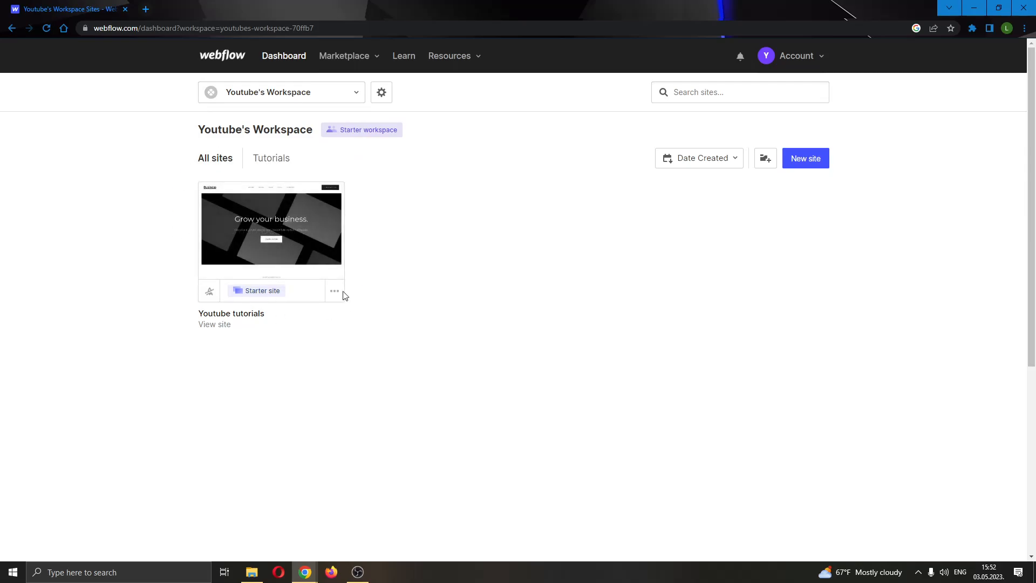
mouse_move(805, 158)
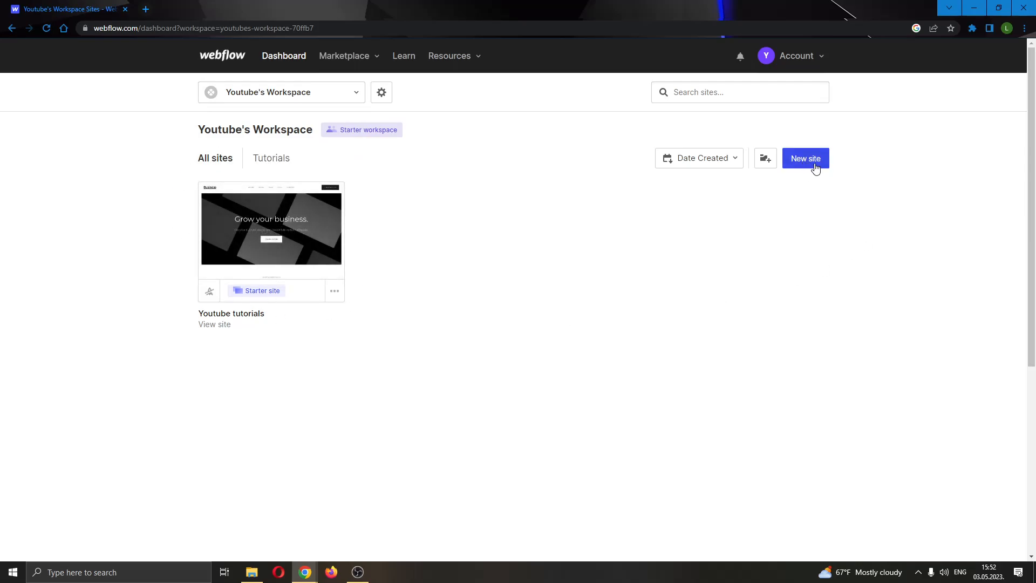
mouse_move(842, 193)
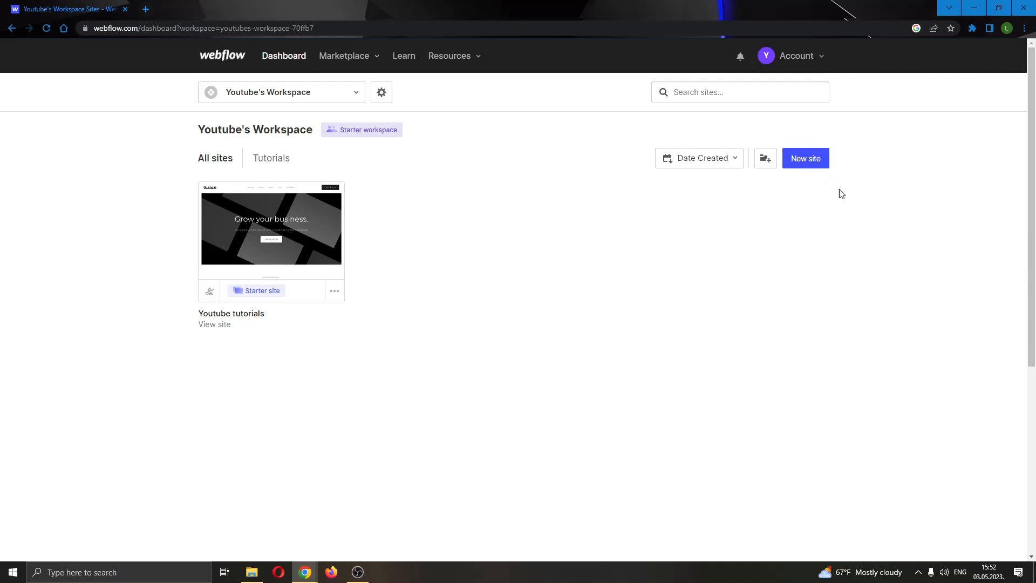
mouse_move(804, 186)
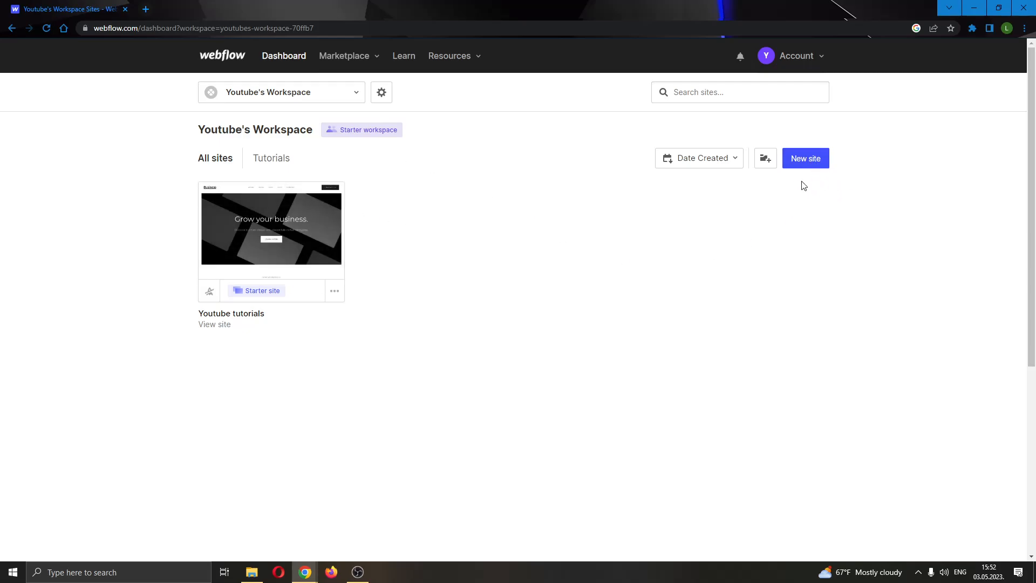
mouse_move(692, 219)
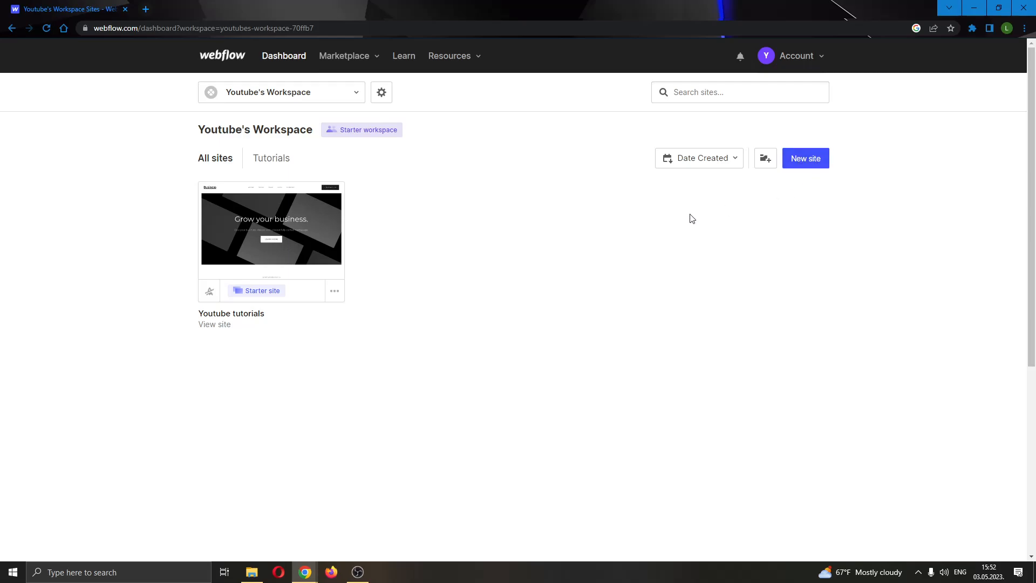
mouse_move(297, 285)
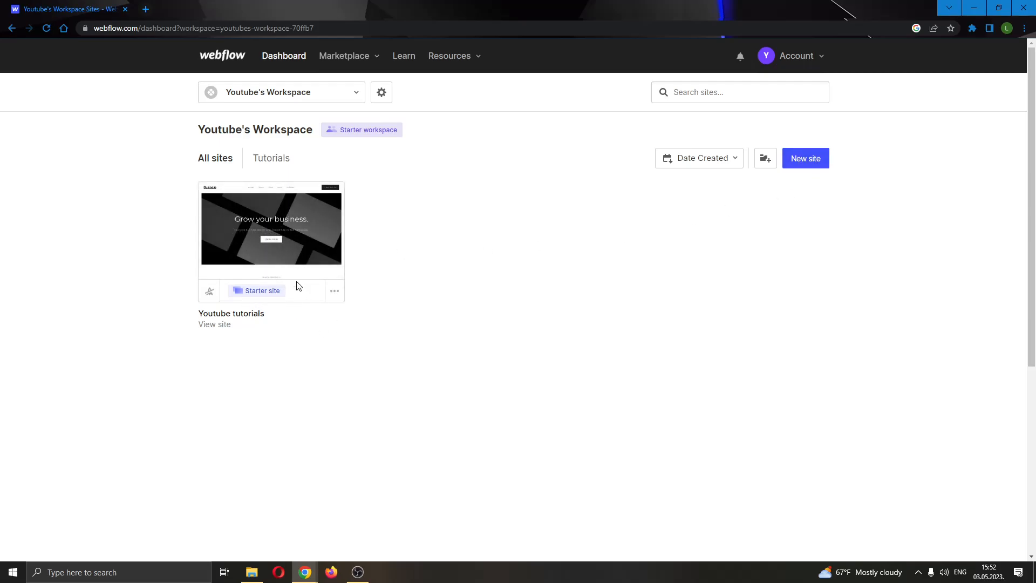
mouse_move(269, 323)
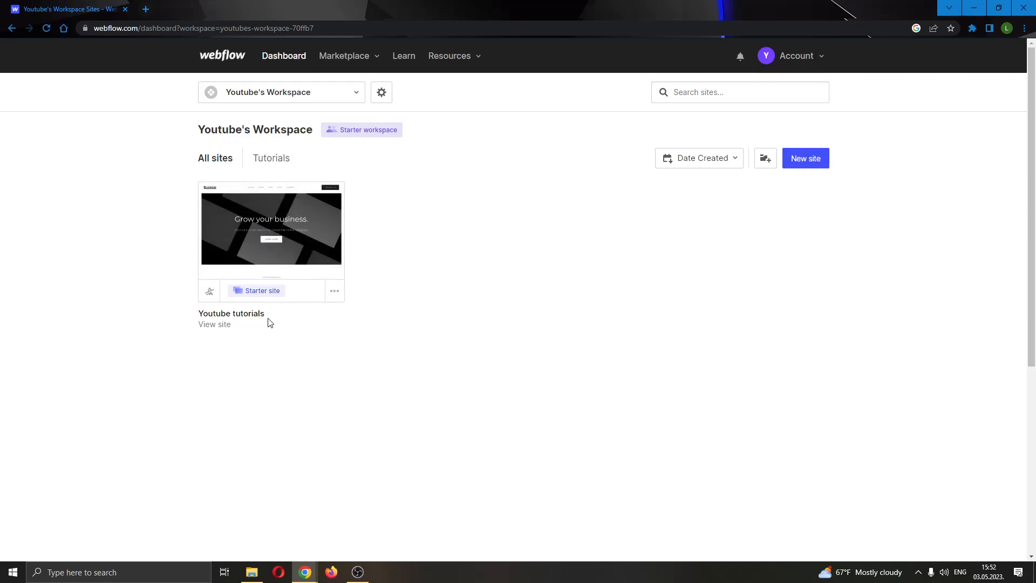
mouse_move(320, 322)
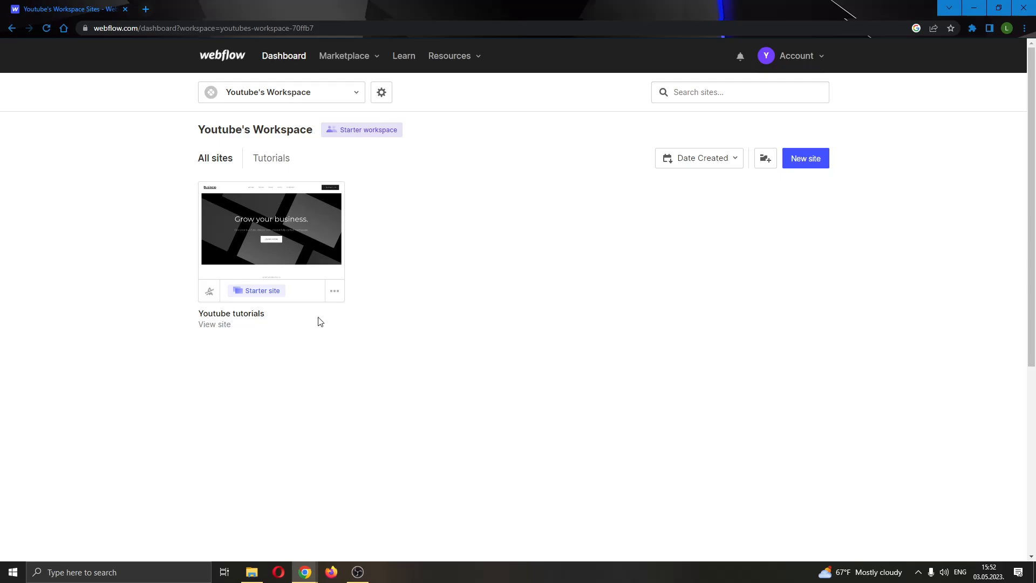
mouse_move(288, 237)
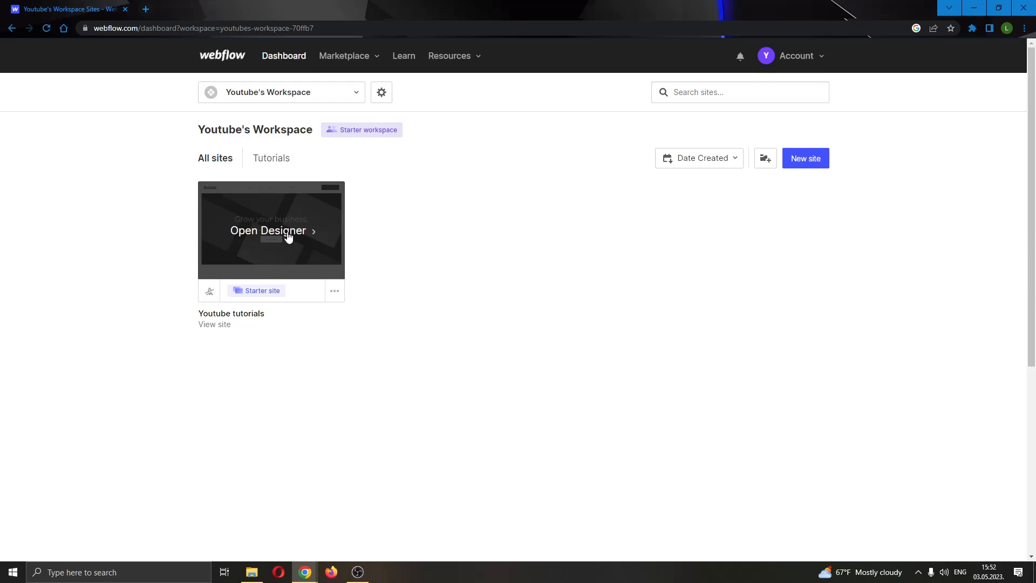
mouse_move(278, 252)
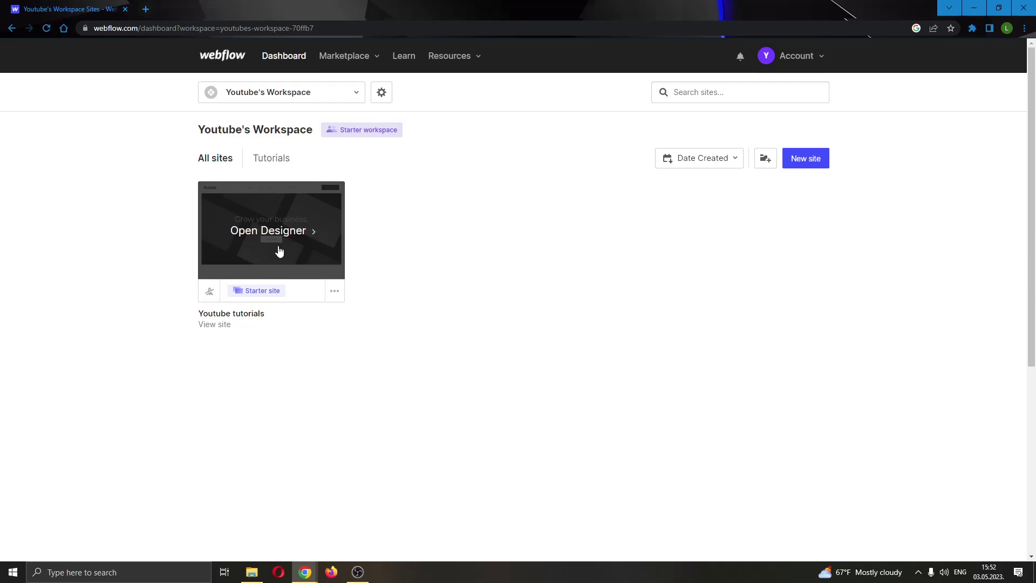
mouse_move(283, 236)
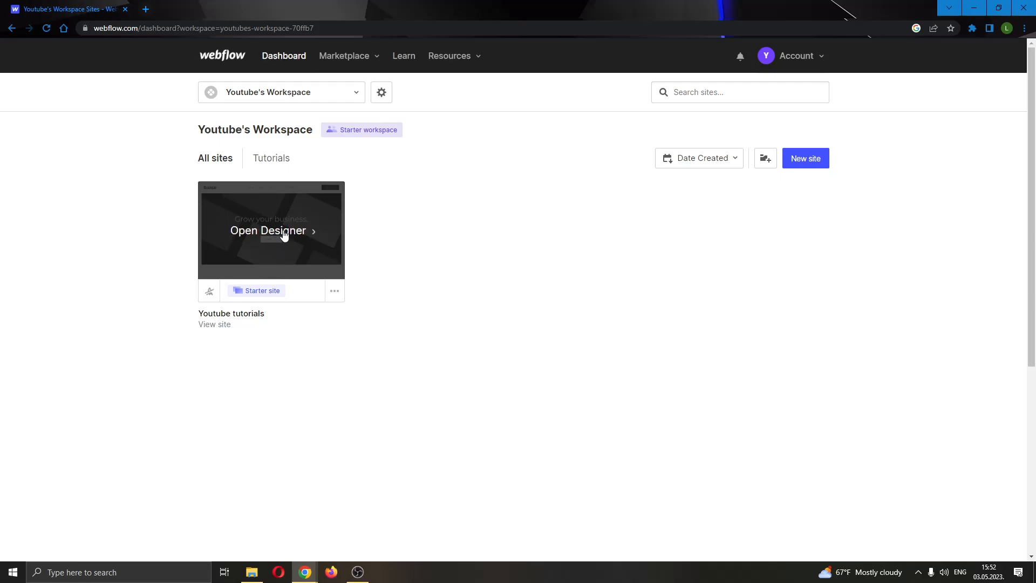
mouse_move(328, 224)
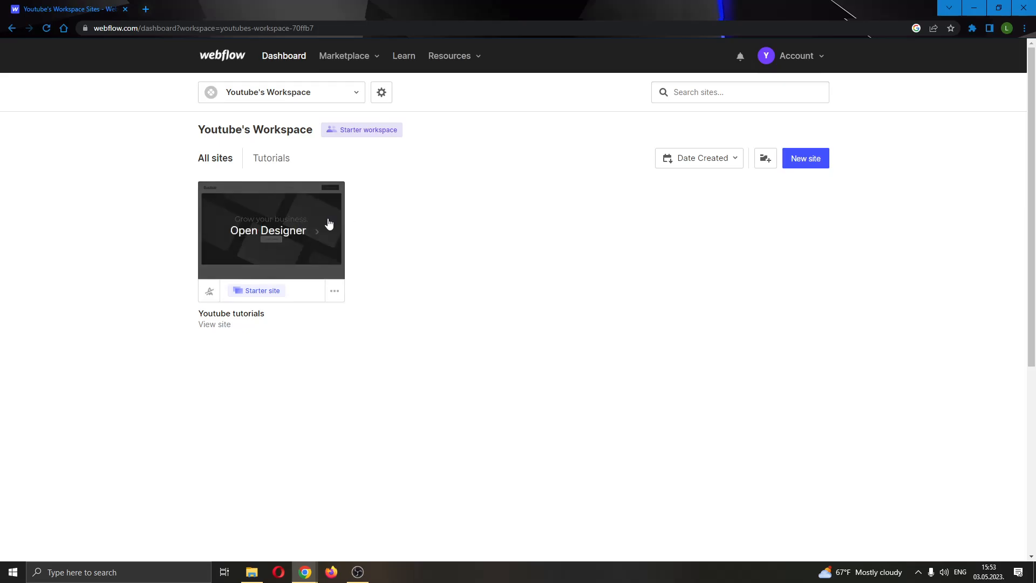
Reveal the Youtube tutorials site card's three-dot options menu on the dashboard
left_click(381, 92)
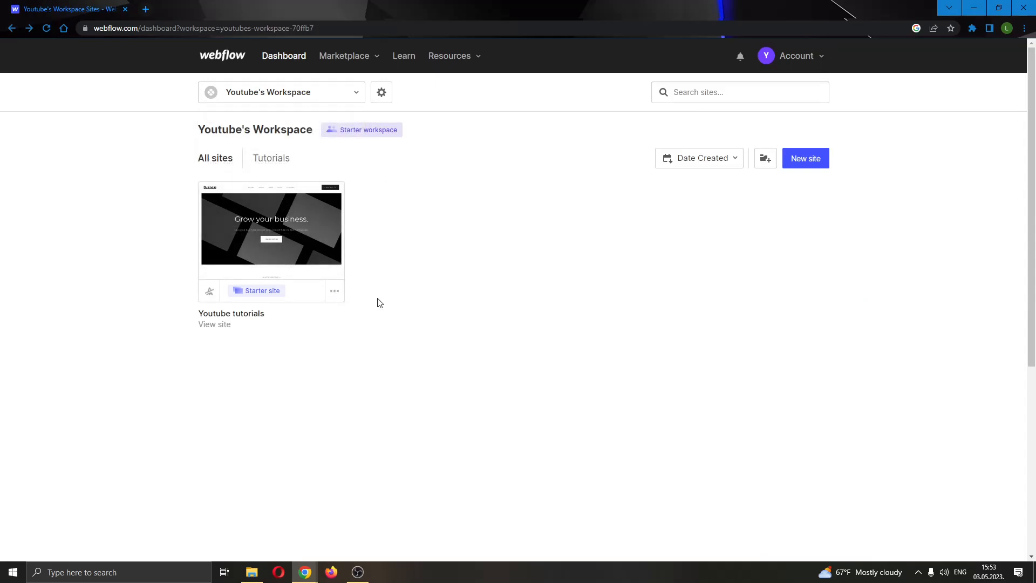
mouse_move(317, 270)
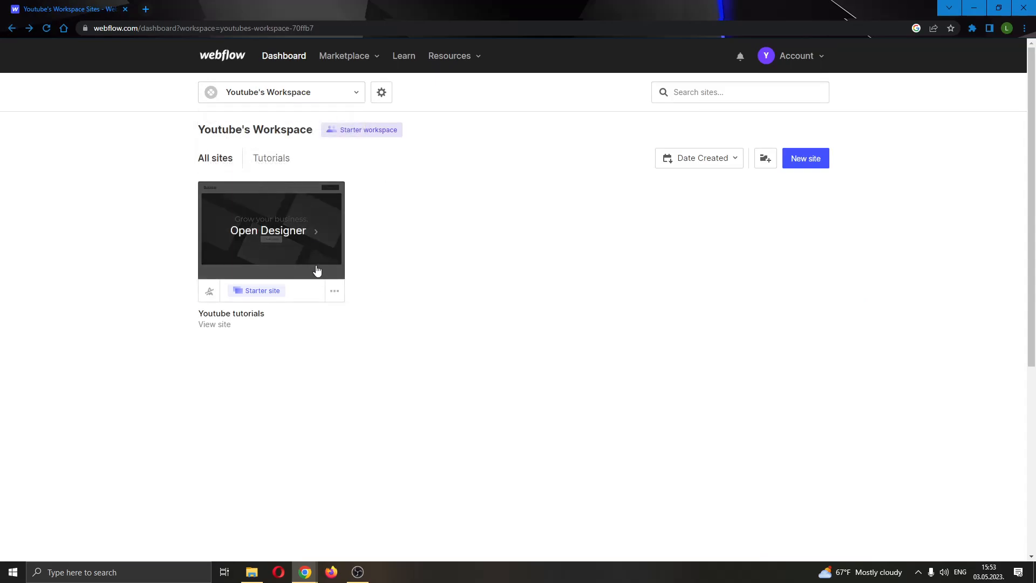
left_click(334, 292)
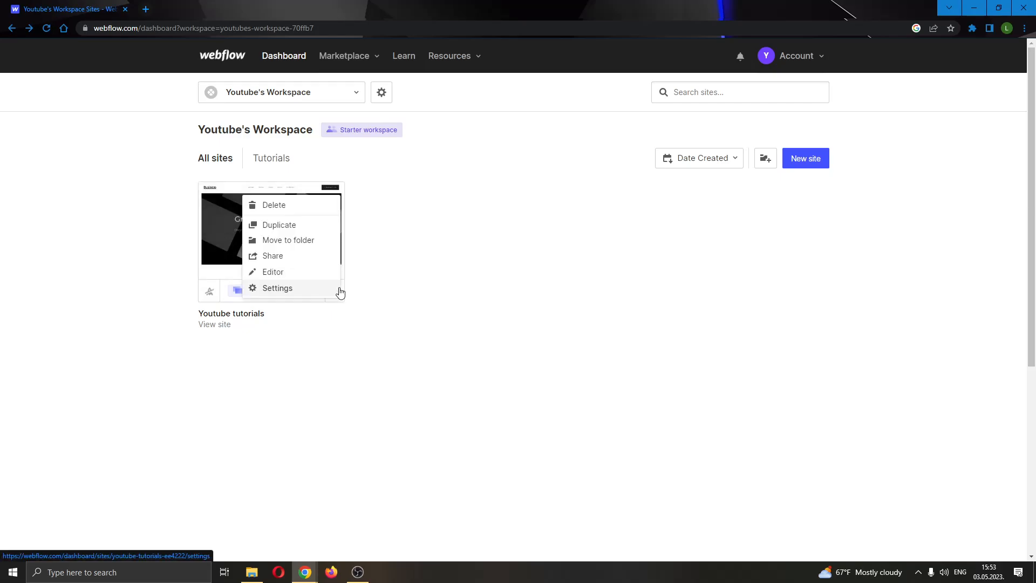
mouse_move(298, 205)
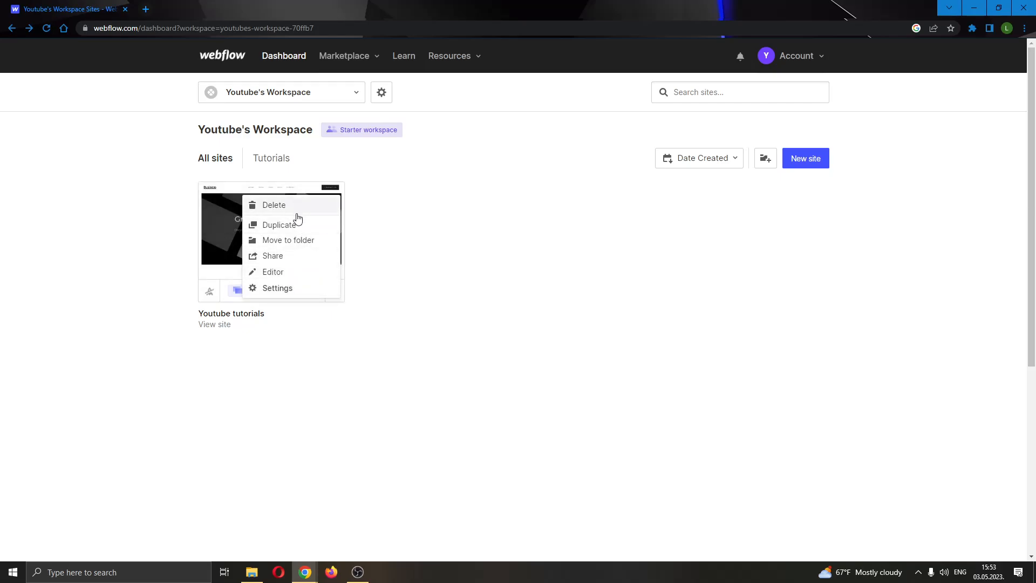
mouse_move(287, 240)
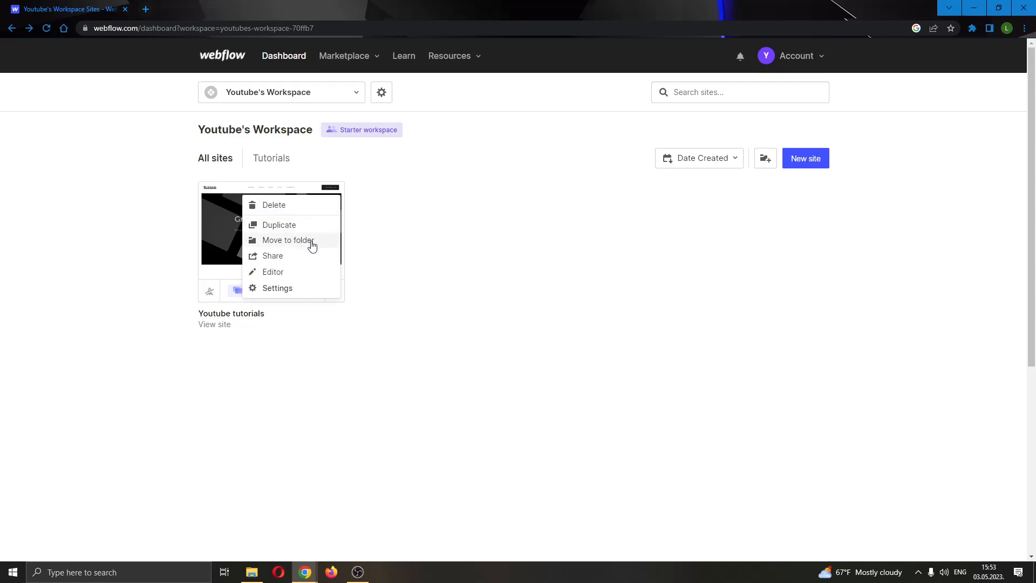
mouse_move(336, 233)
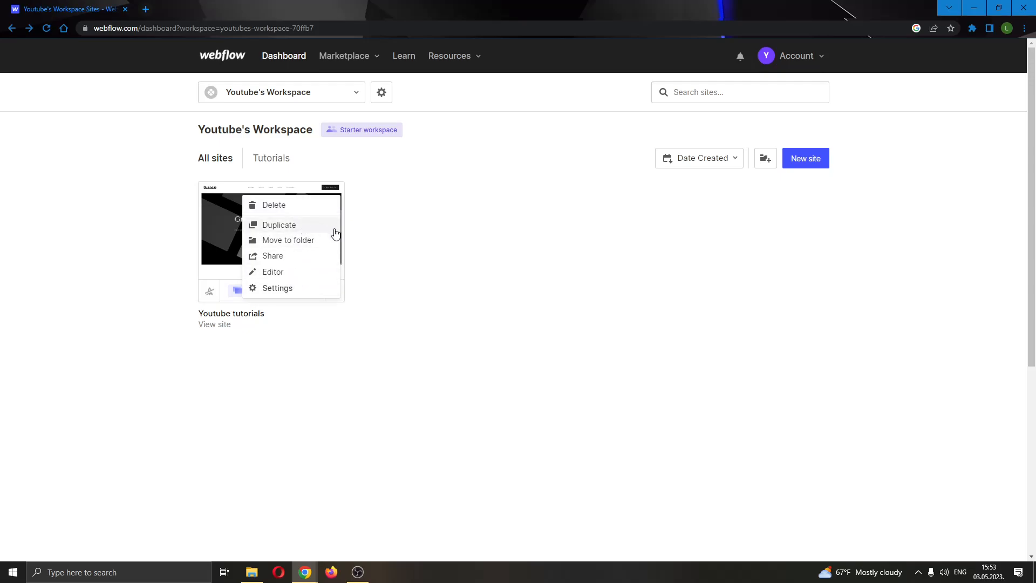
mouse_move(314, 231)
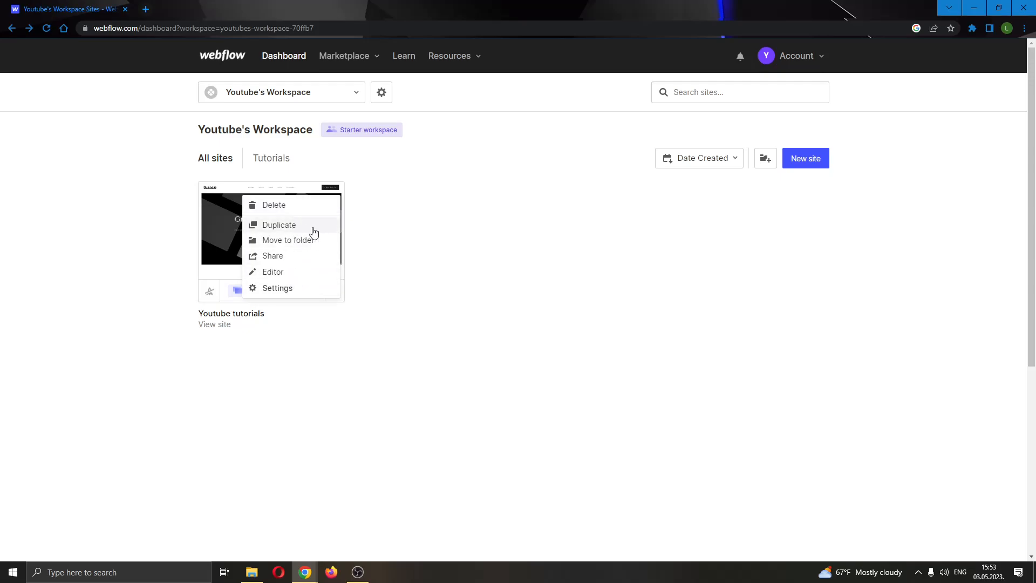
mouse_move(313, 226)
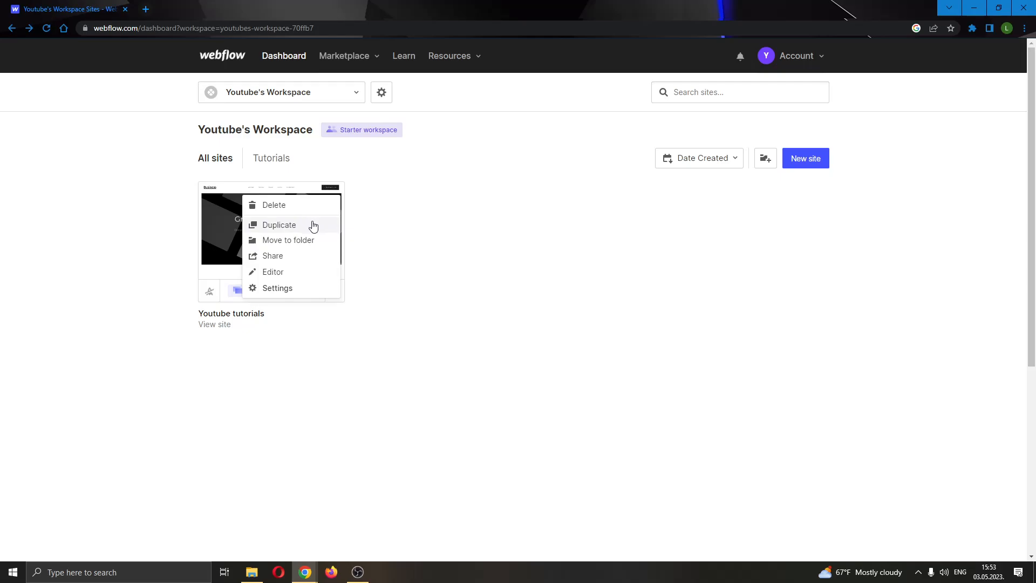
Duplicate the site with hosting, SEO and integration settings copied, then dismiss the confirmation
left_click(279, 225)
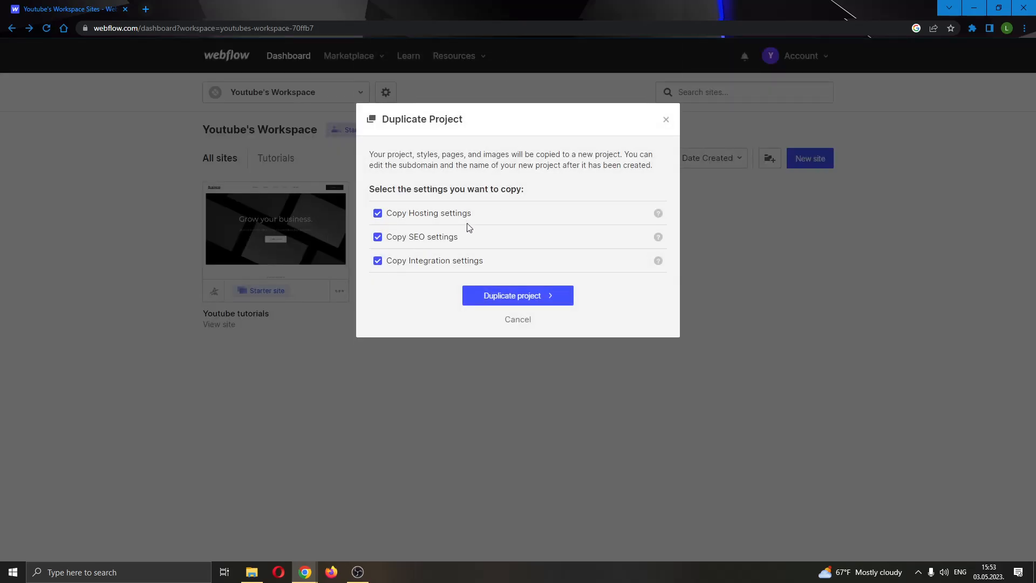
mouse_move(441, 234)
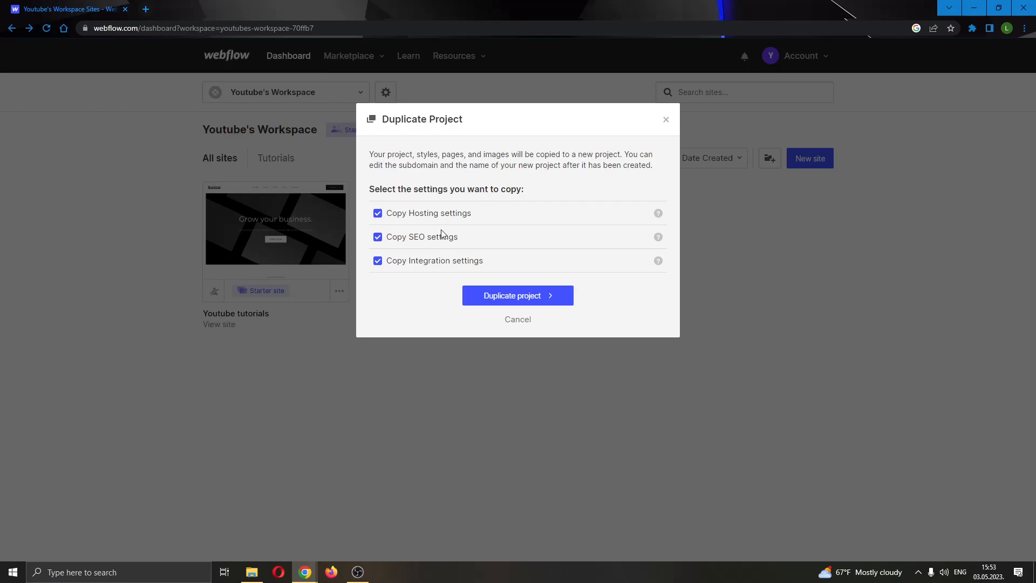
mouse_move(396, 241)
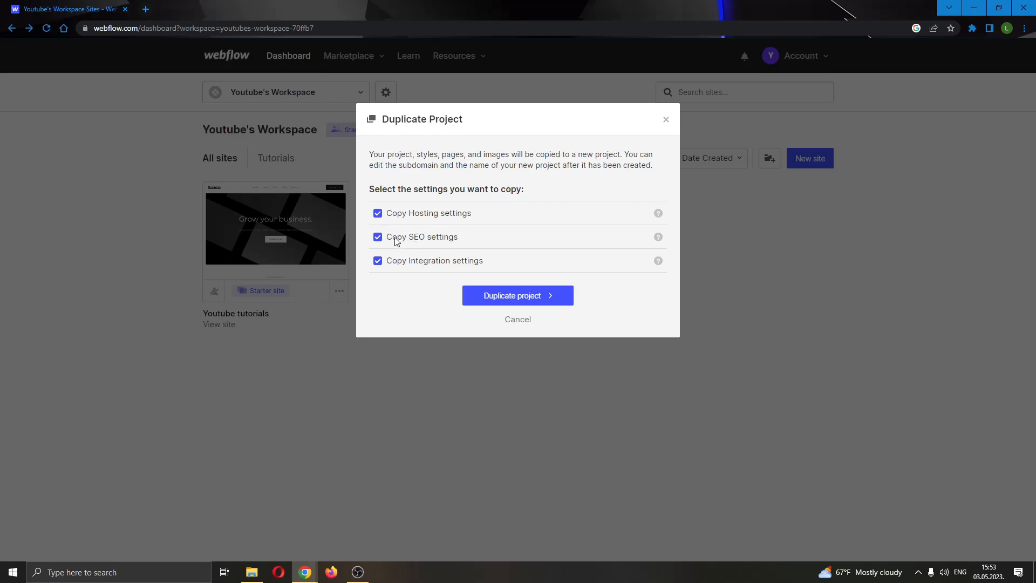
mouse_move(517, 296)
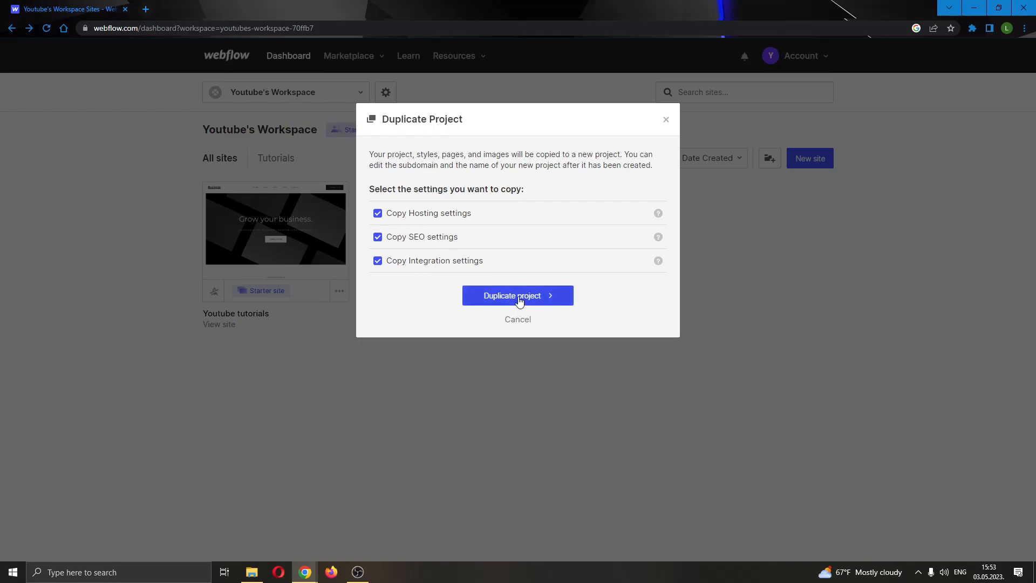
left_click(377, 212)
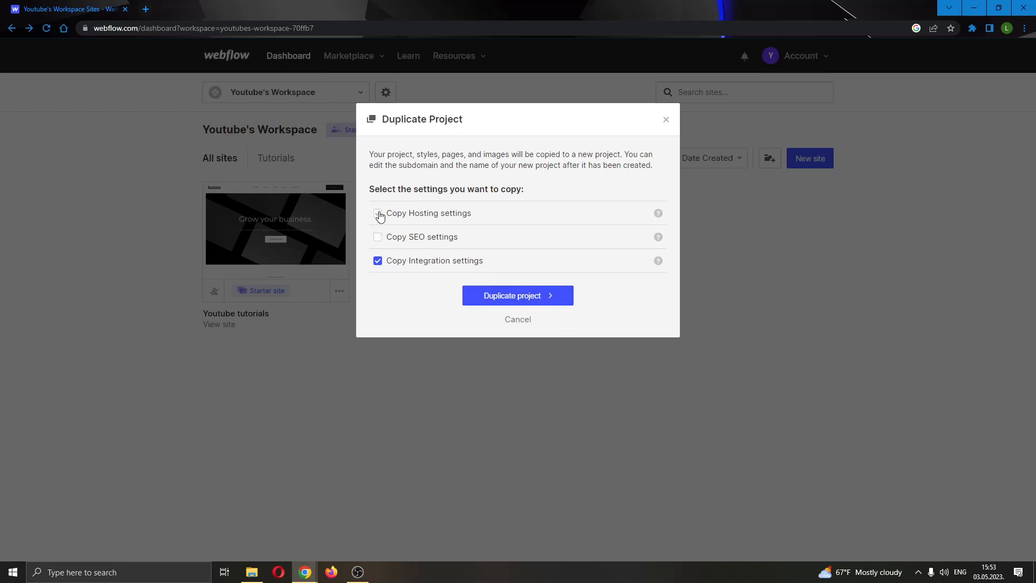
left_click(378, 213)
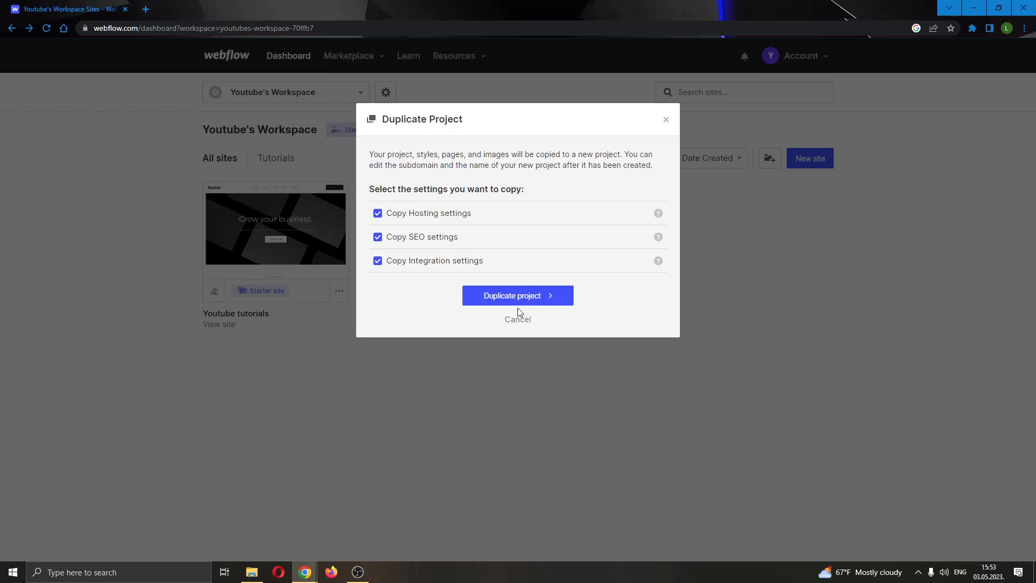
left_click(517, 296)
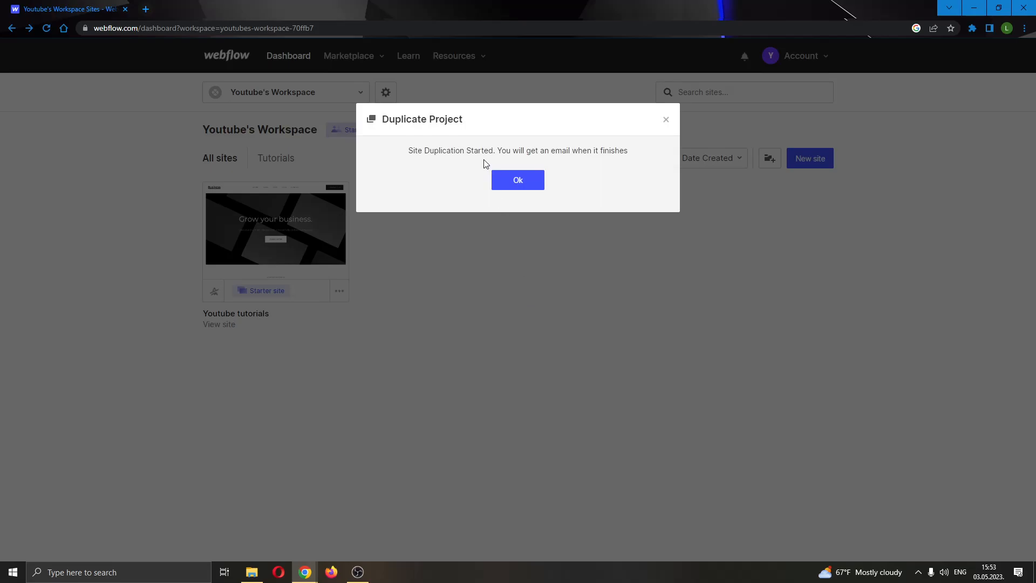
mouse_move(411, 161)
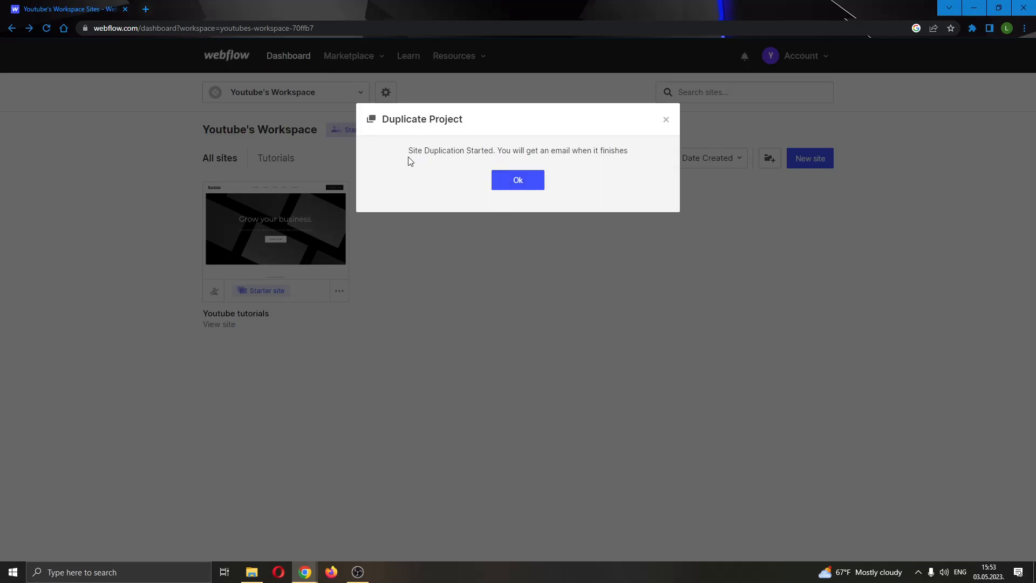
left_click(517, 180)
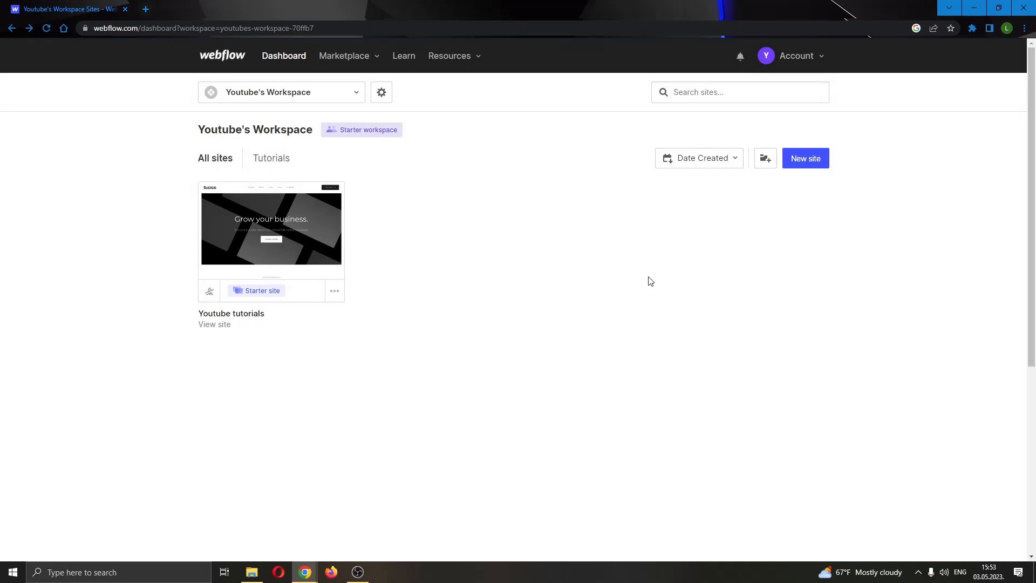
mouse_move(407, 267)
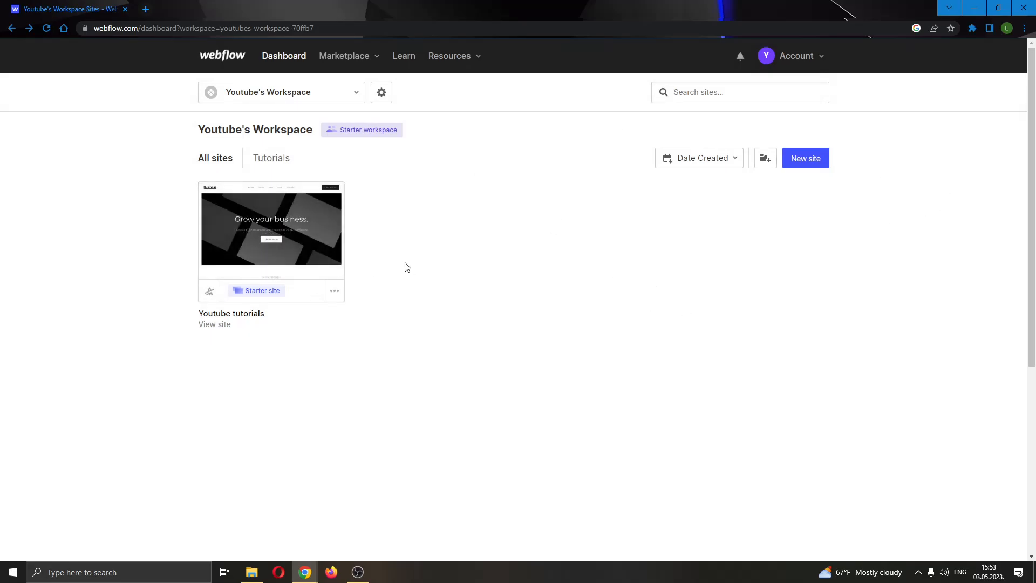